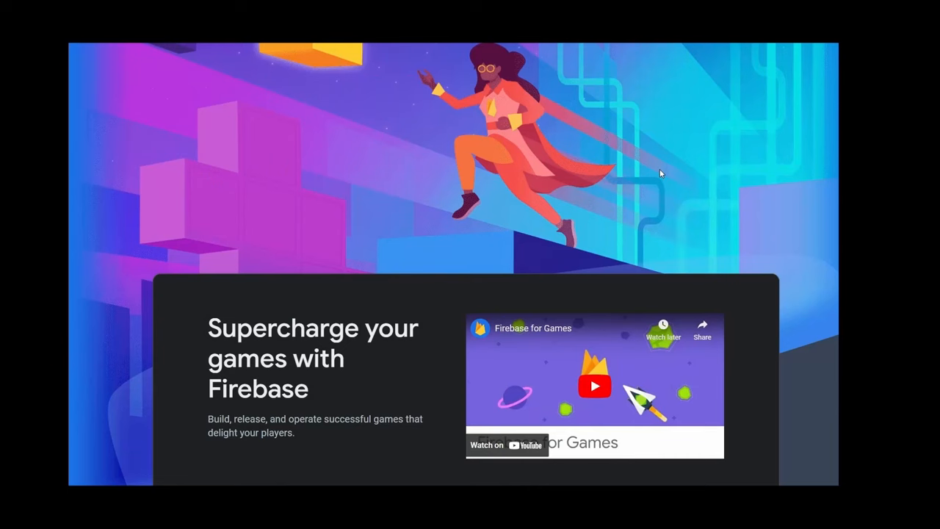
Step: Play the two-robot arena scene and fire at the red player to see damage numbers
scroll(down, 3)
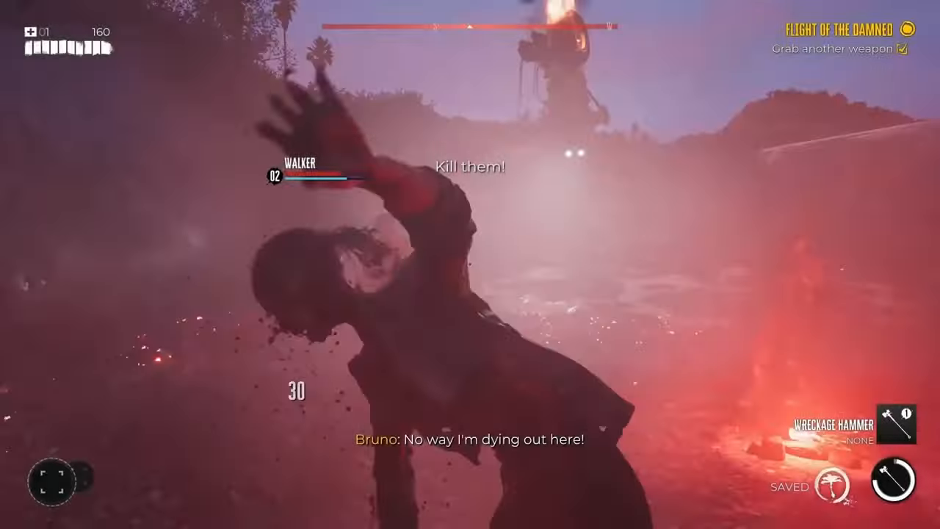
mouse_move(470, 265)
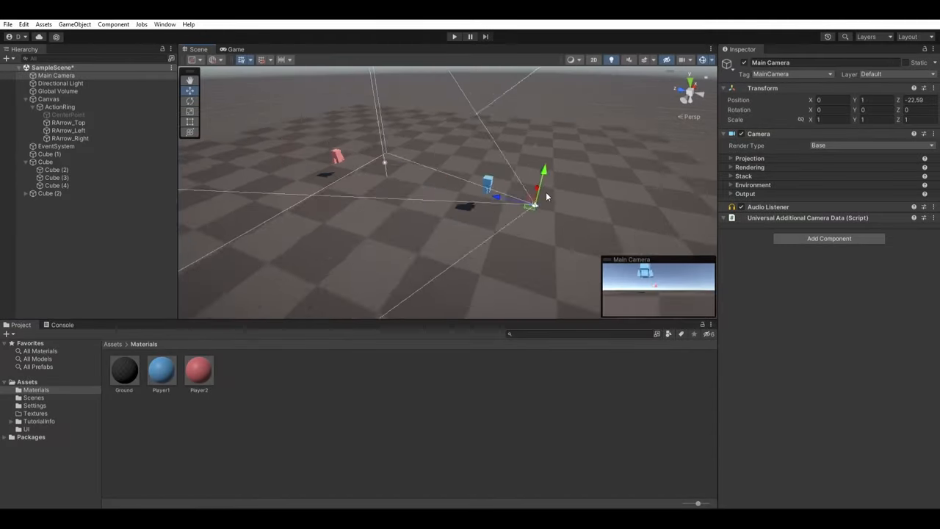
click(59, 106)
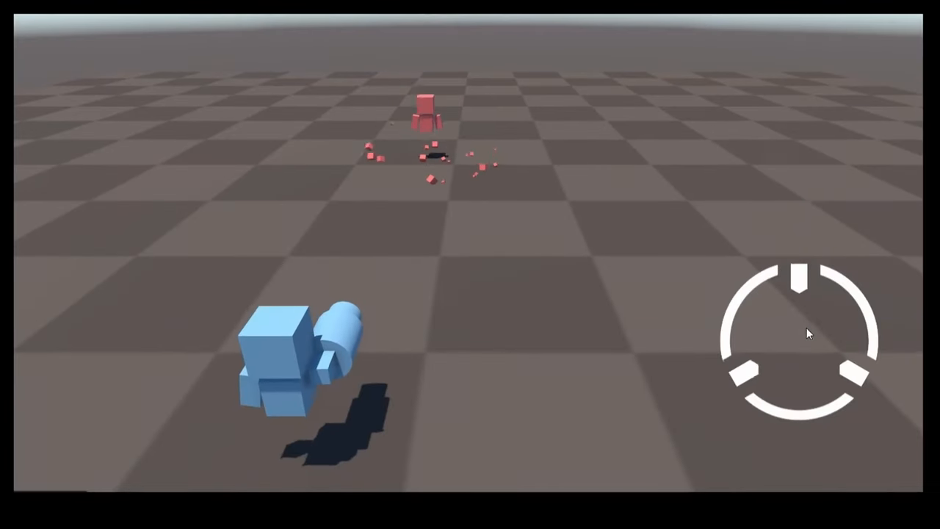
click(426, 111)
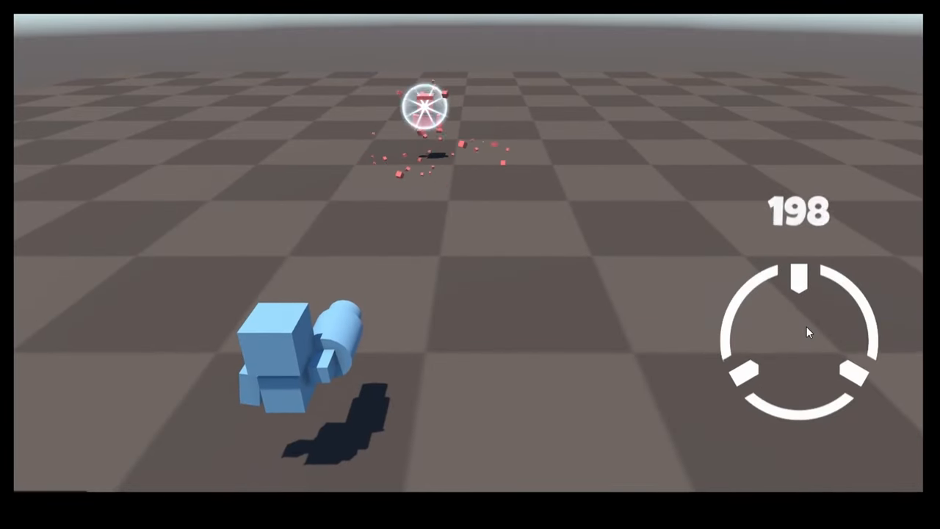
key(alt+tab)
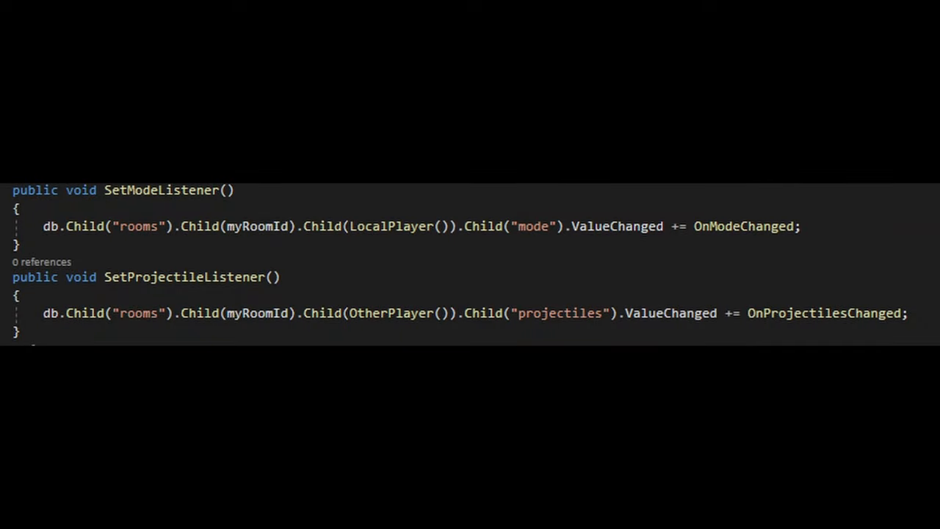
Step: Add OnModeChanged and OnProjectilesChanged to the database ValueChanged events in both listener methods
scroll(down, 3)
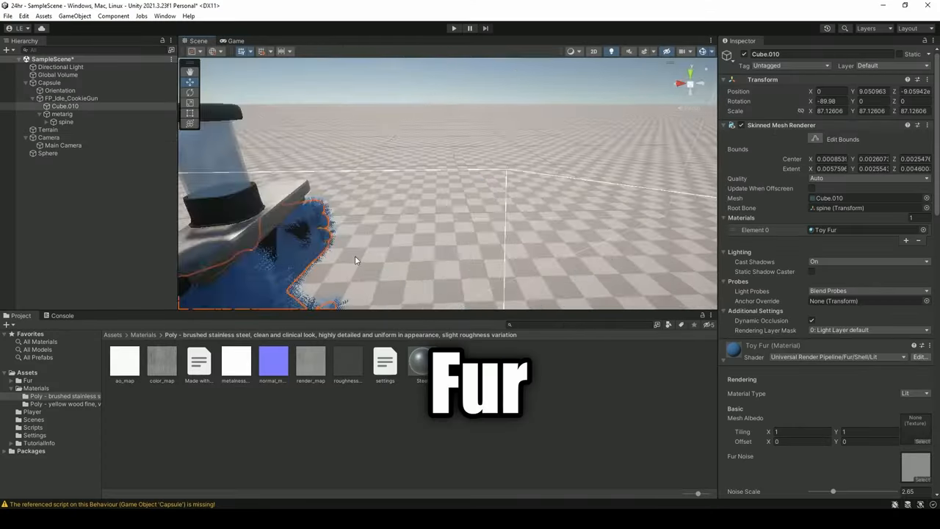
Step: Assign Toy Fur to Element 0 of Cube.010's Skinned Mesh Renderer
click(235, 40)
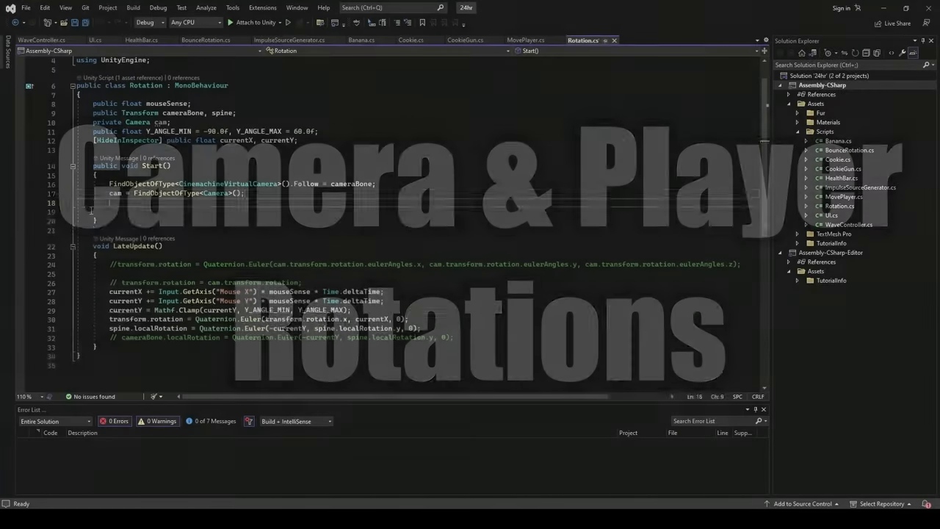
Step: Write ReloadEvents(int num) with PlayOneShot sounds, SetCookies, and ammoCount/reloading reset
click(453, 28)
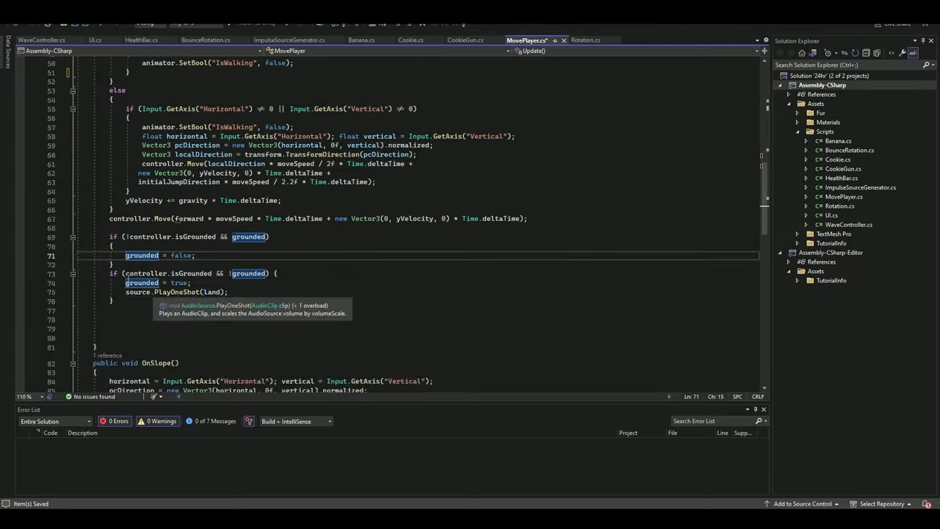
click(454, 28)
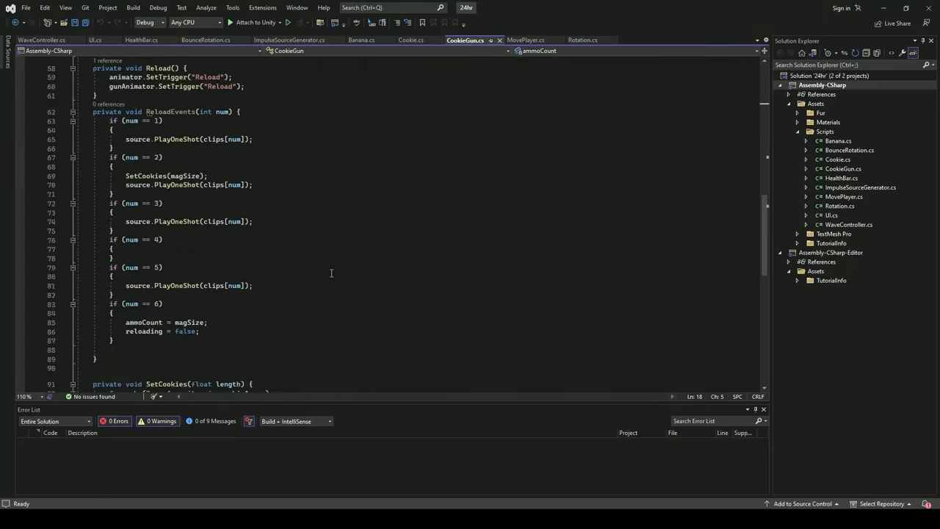
click(411, 39)
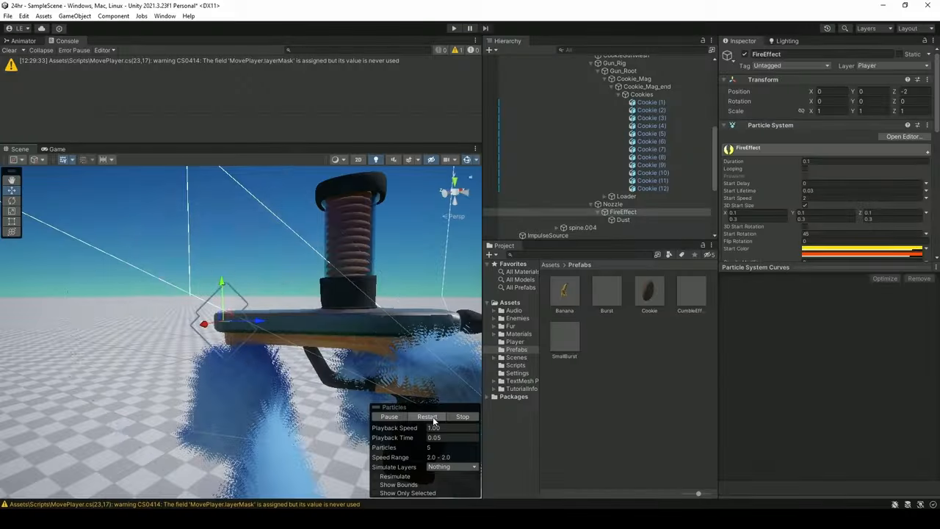
Step: Restart the FireEffect particle preview, then open the CumbleEffect prefab from Assets > Prefabs
click(426, 417)
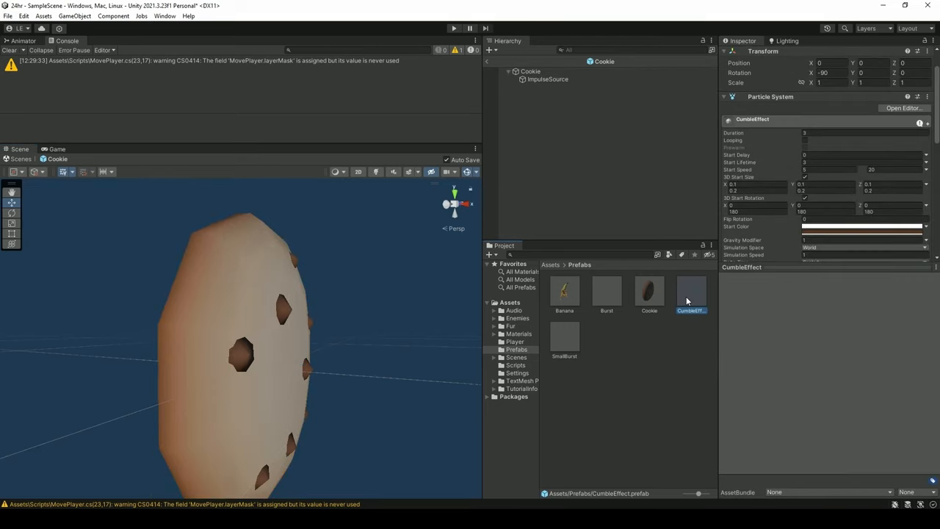
double_click(690, 294)
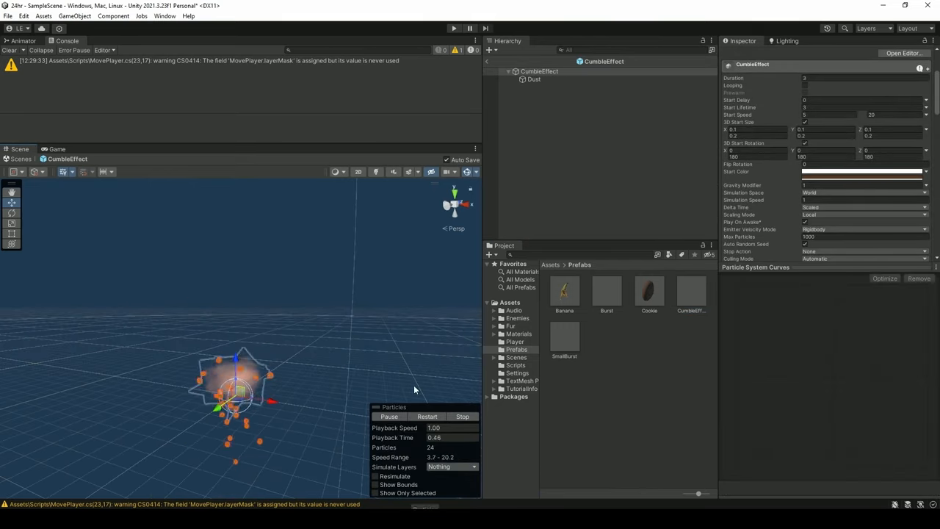
click(453, 28)
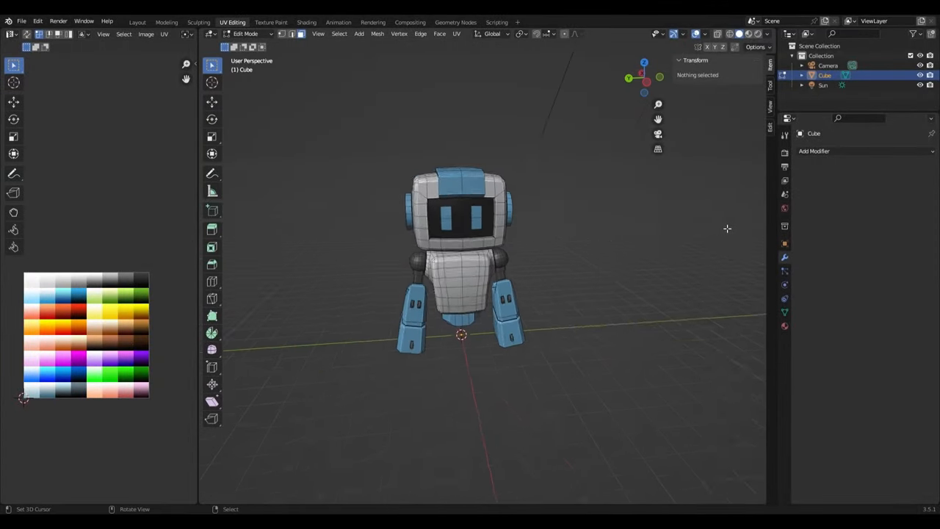
Step: Open the robot .blend file in the UV Editing workspace with its palette image
click(339, 22)
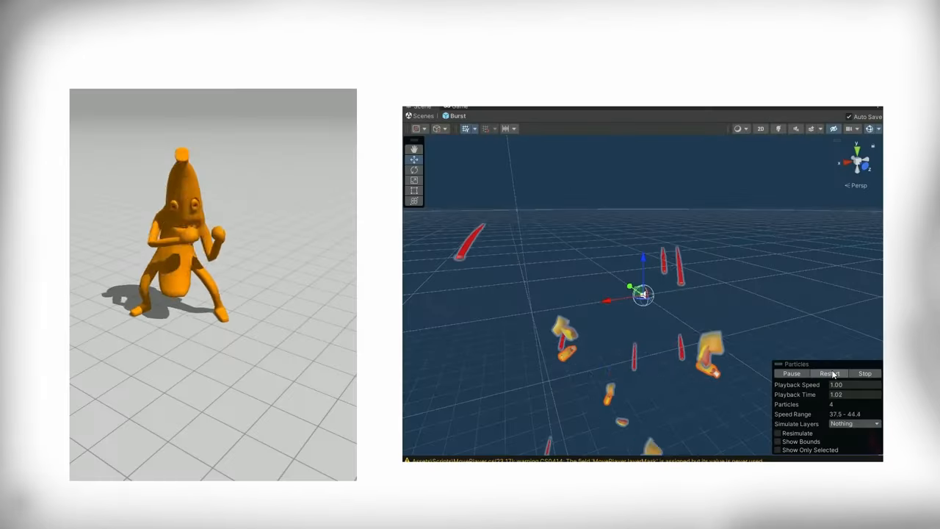
Step: Open the Burst prefab and restart its particle preview in the Scene overlay
click(829, 373)
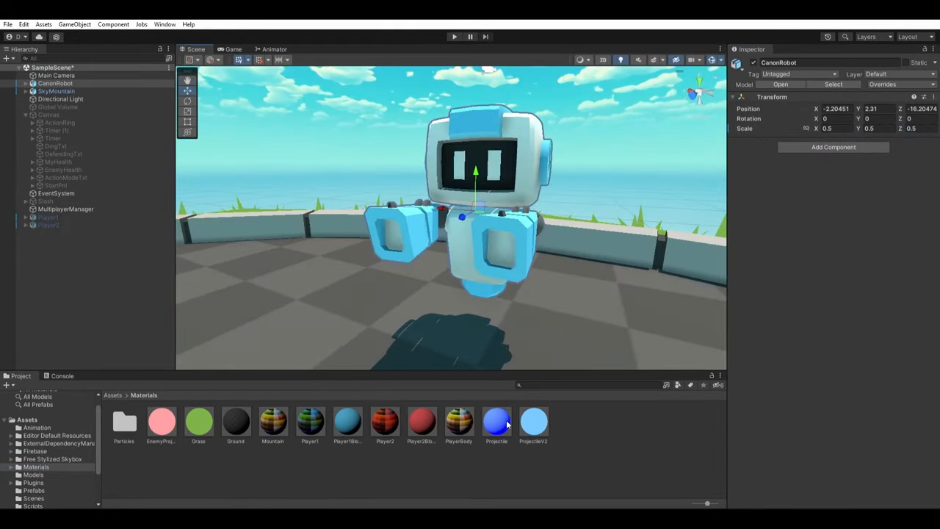
Step: Open SampleScene and frame the selected CanonRobot in the Scene view
click(274, 50)
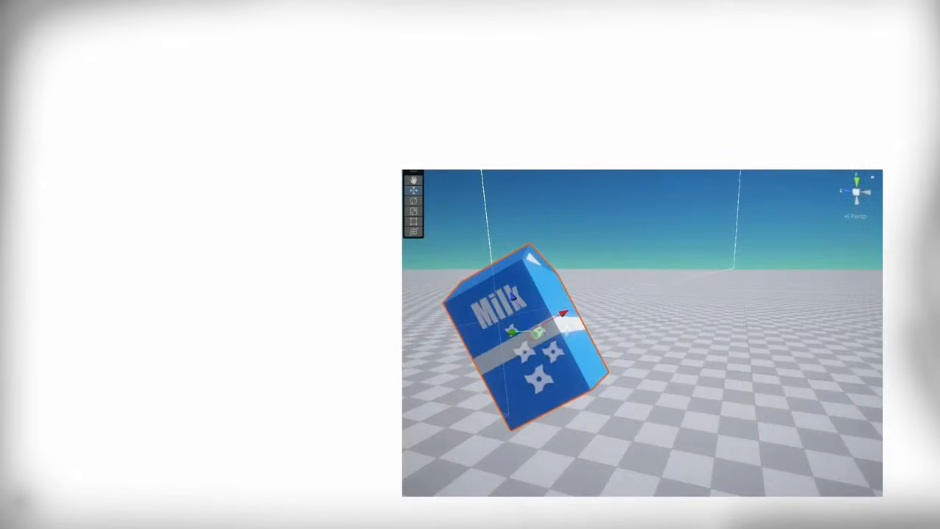
Step: Enter Play mode with Game view maximized, holding the furry cookie gun at 100 health
click(453, 28)
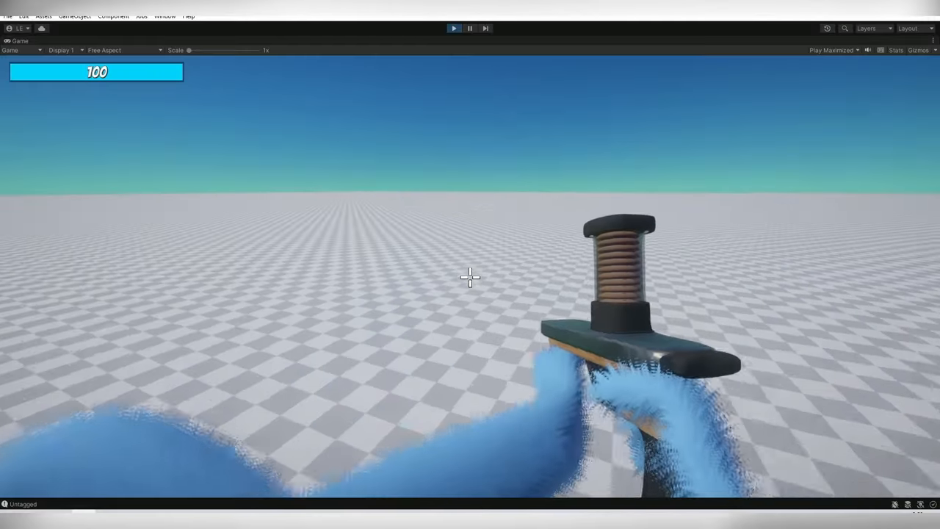